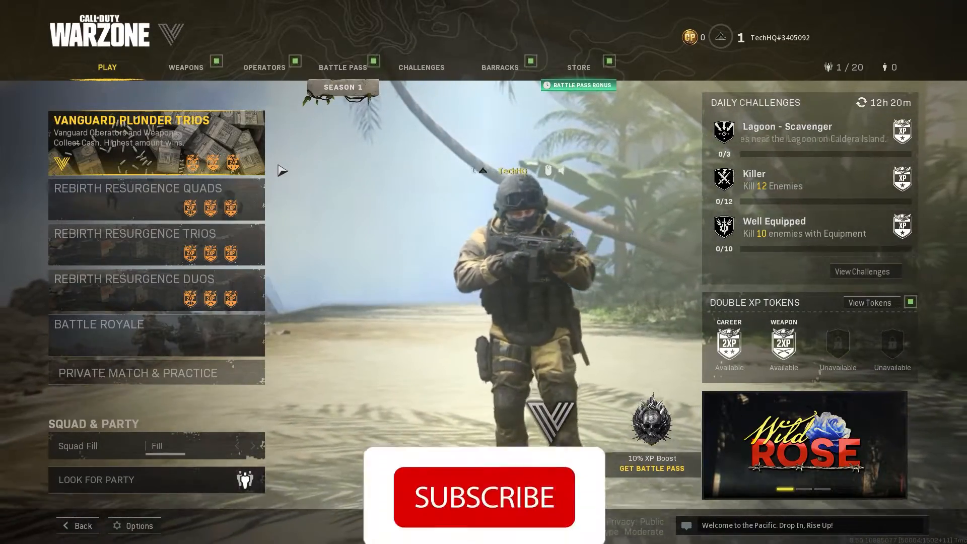
Step: Search the taskbar for 'control Panel' and launch Control Panel
click(483, 497)
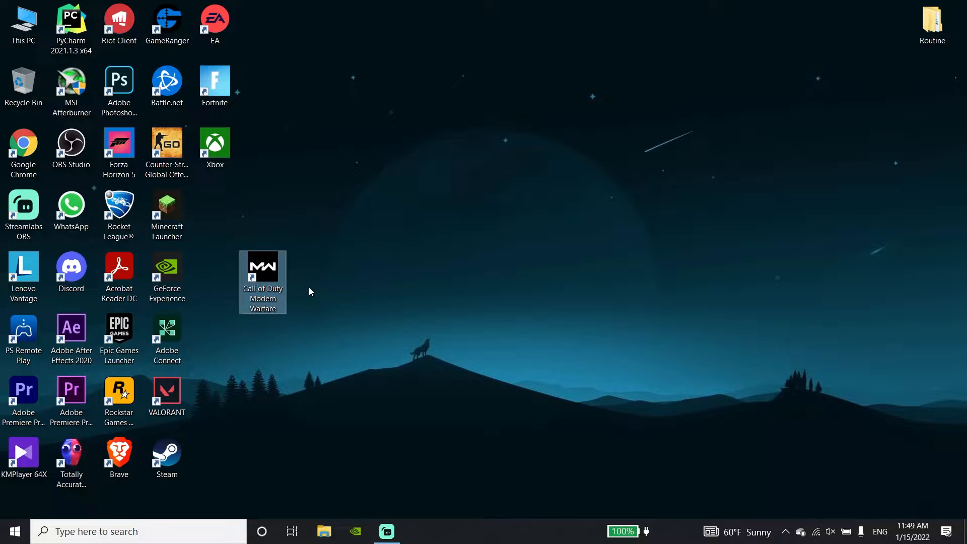
mouse_move(319, 310)
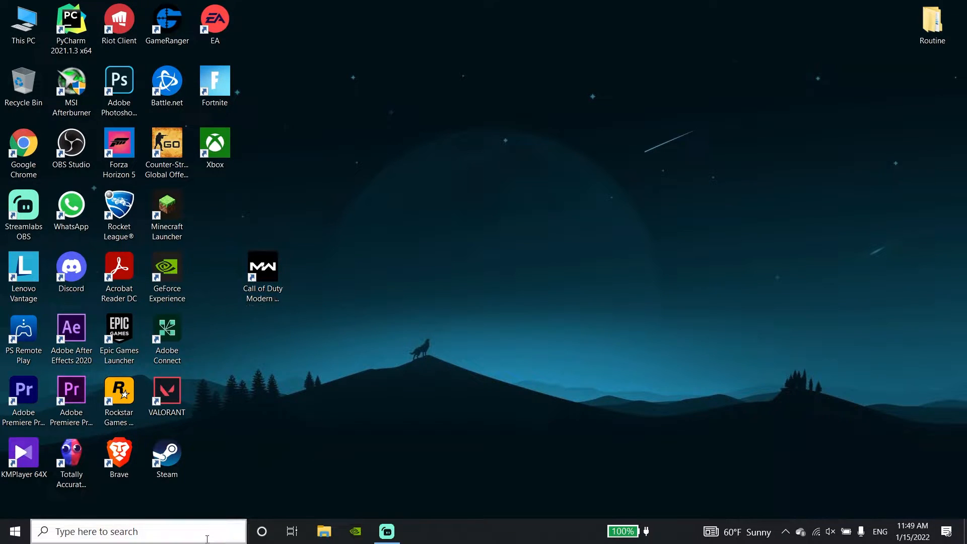
text(control Panel)
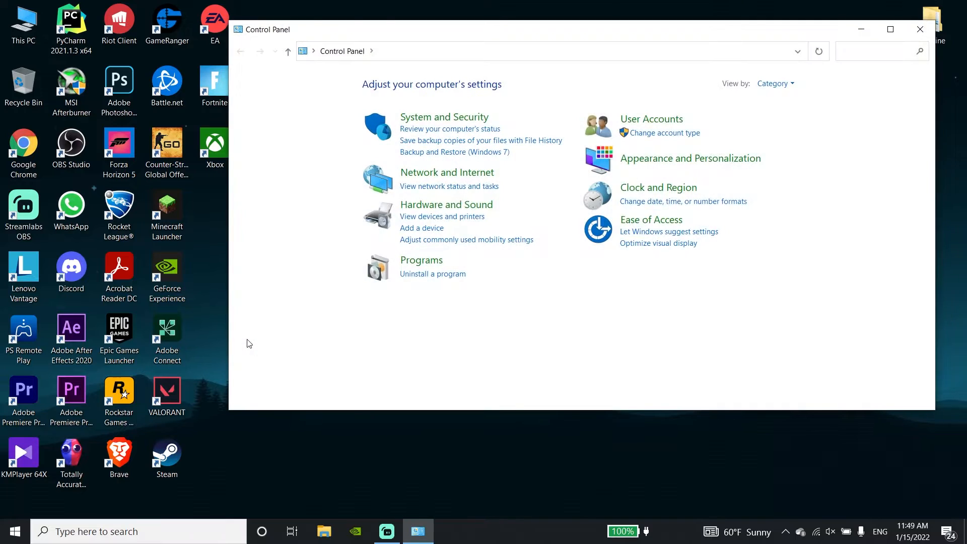
mouse_move(443, 182)
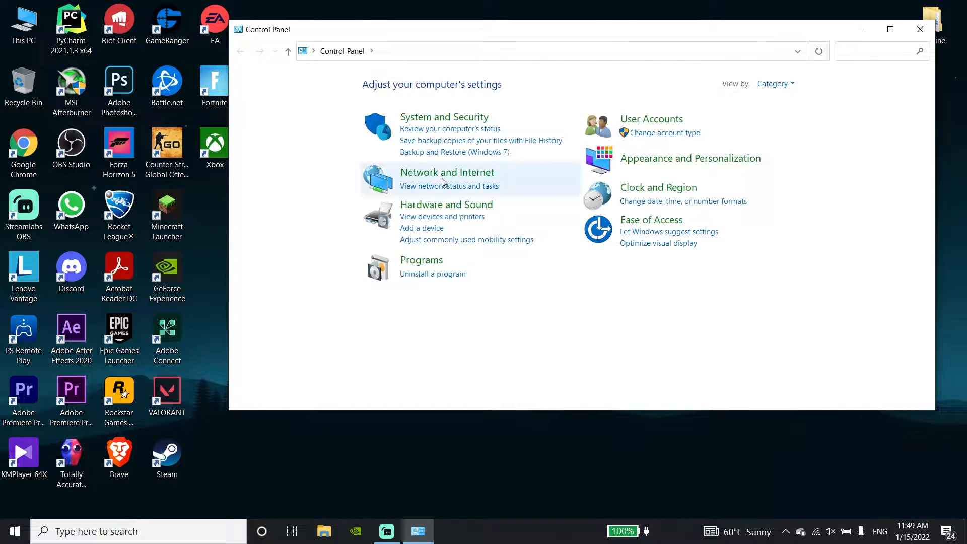
Step: Reach the Wi-Fi connection's status via Network and Sharing Center
click(446, 172)
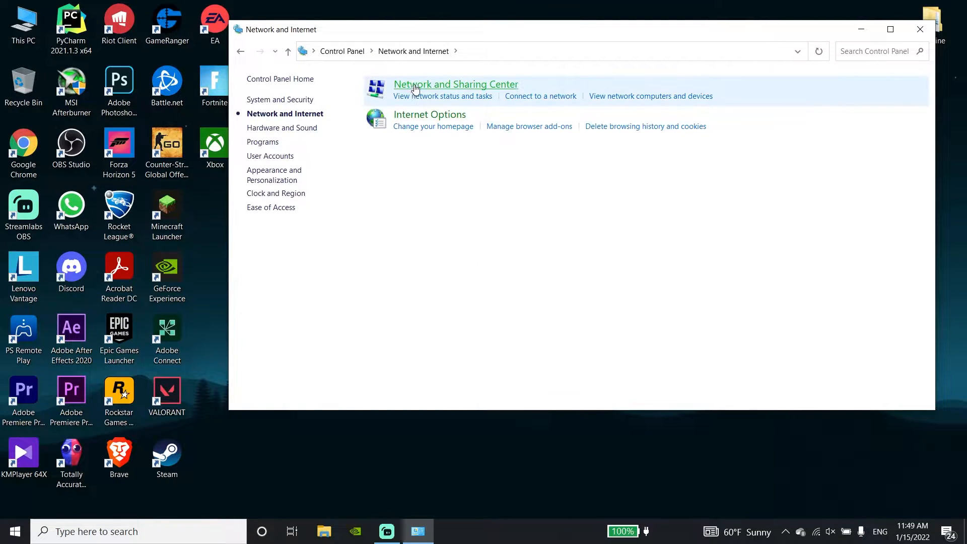
click(456, 85)
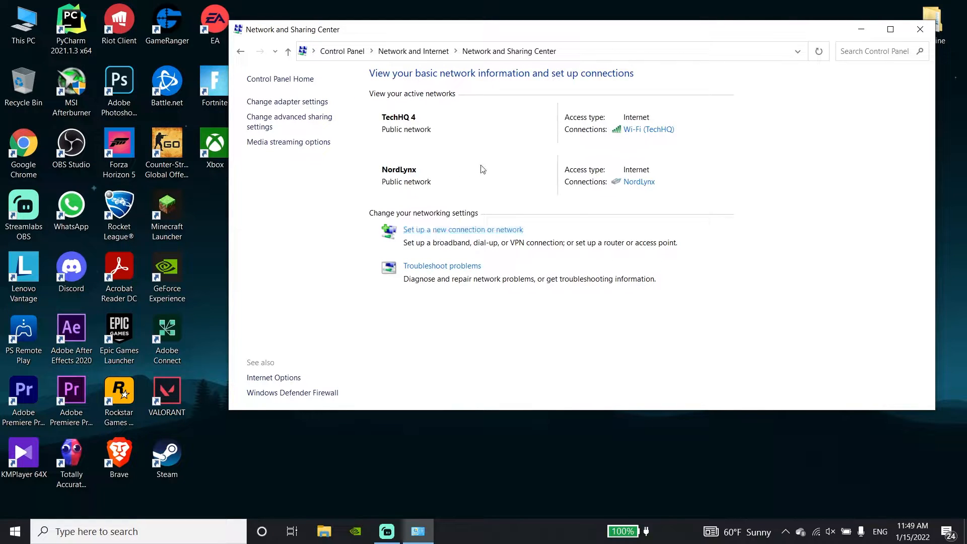
click(648, 129)
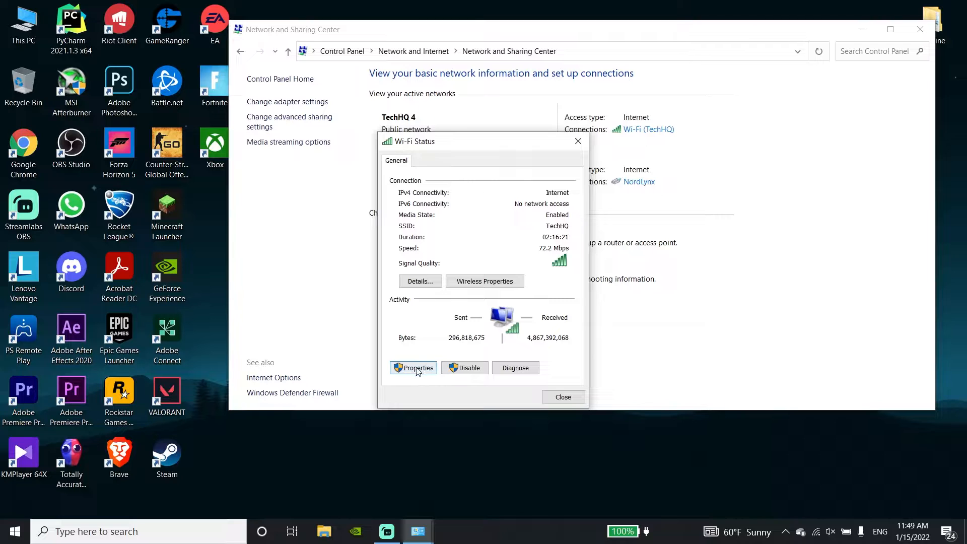
Step: Bring up the Internet Protocol Version 4 properties of the Wi-Fi connection
click(413, 367)
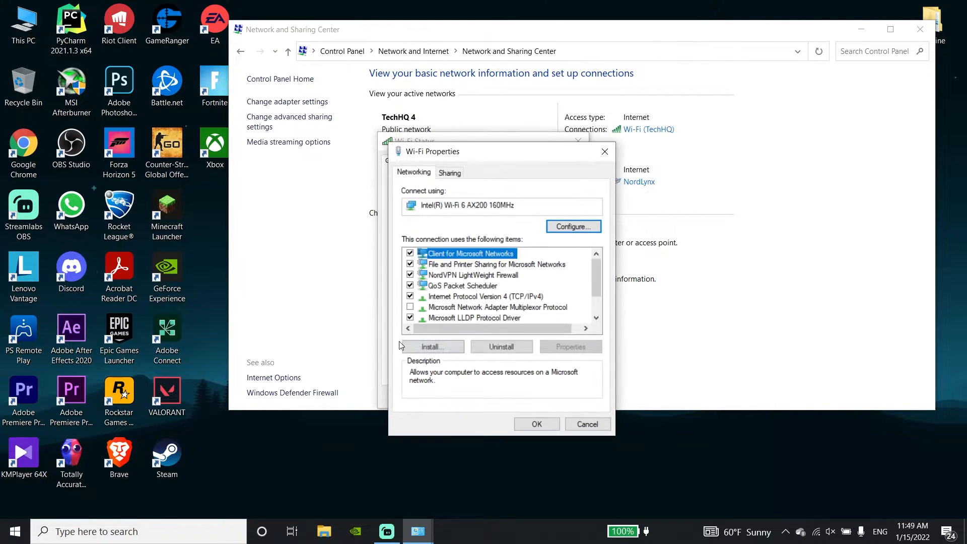
click(487, 296)
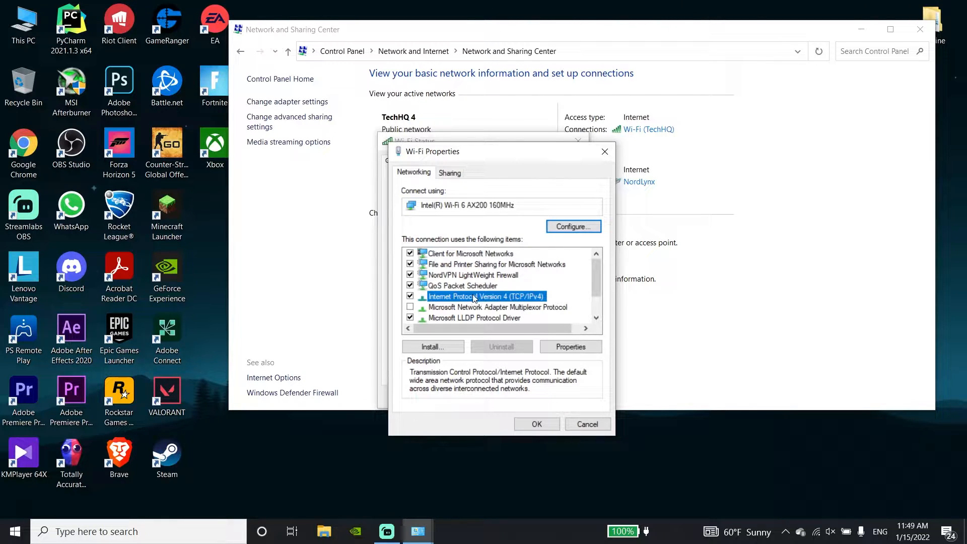
click(569, 346)
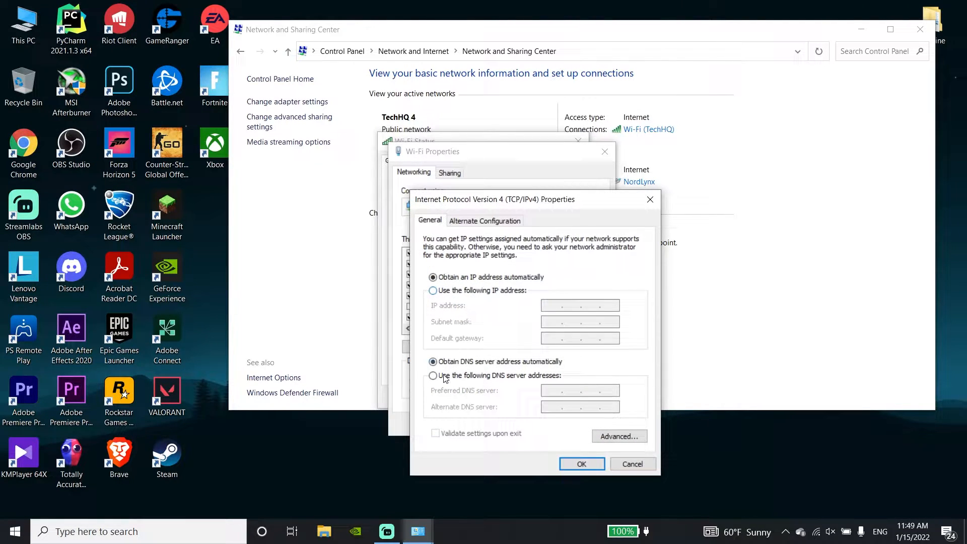
Step: Enter manual DNS servers 8.8.8.8 and 8.4.4.8 and confirm both properties dialogs
click(433, 374)
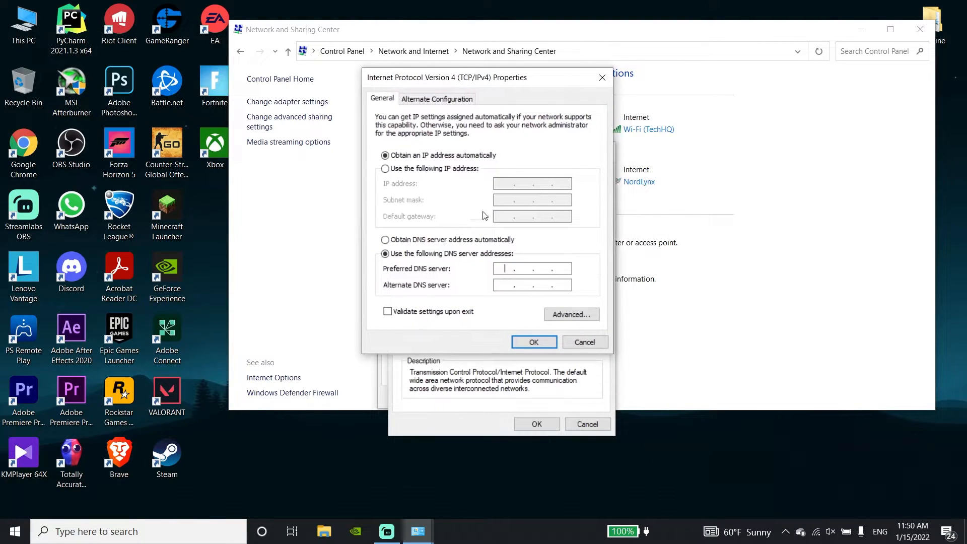
mouse_move(477, 263)
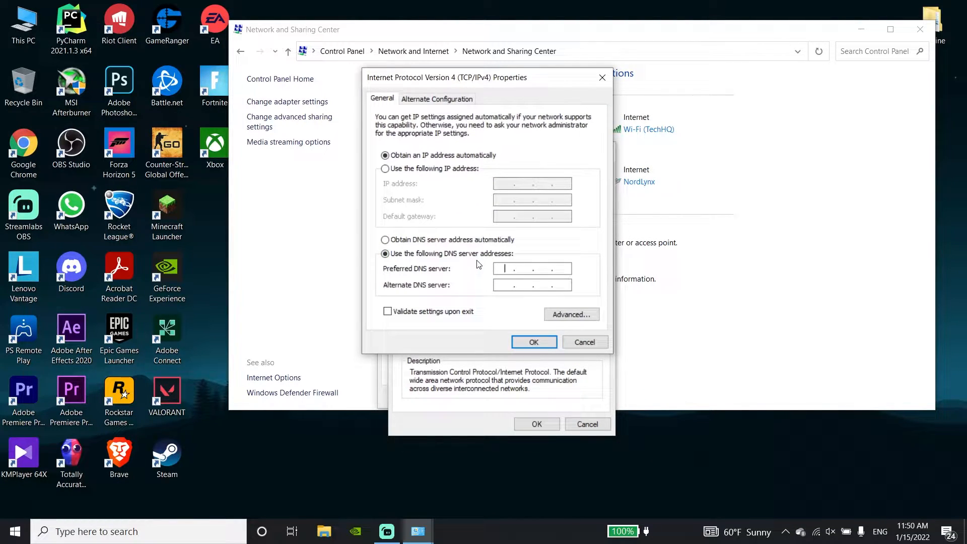
text(8.8.8.)
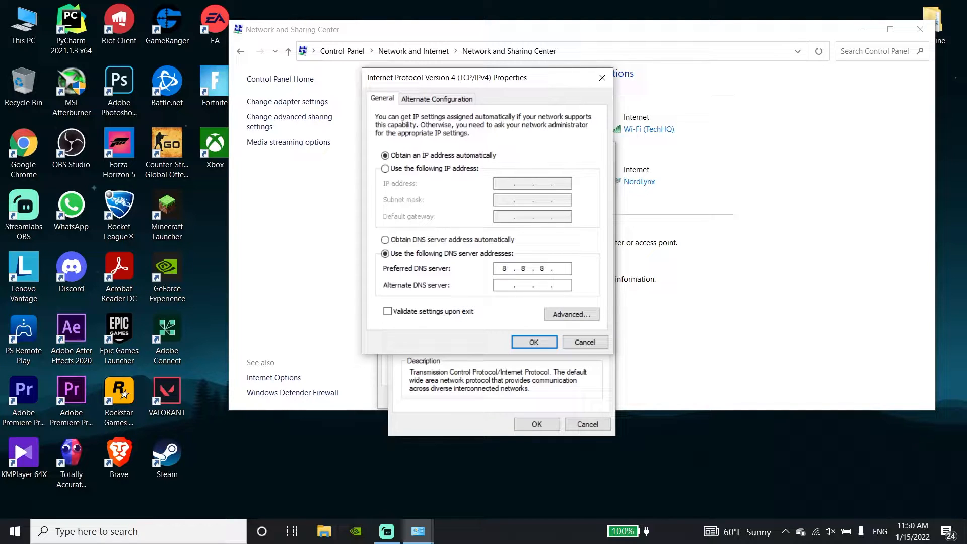
text(8)
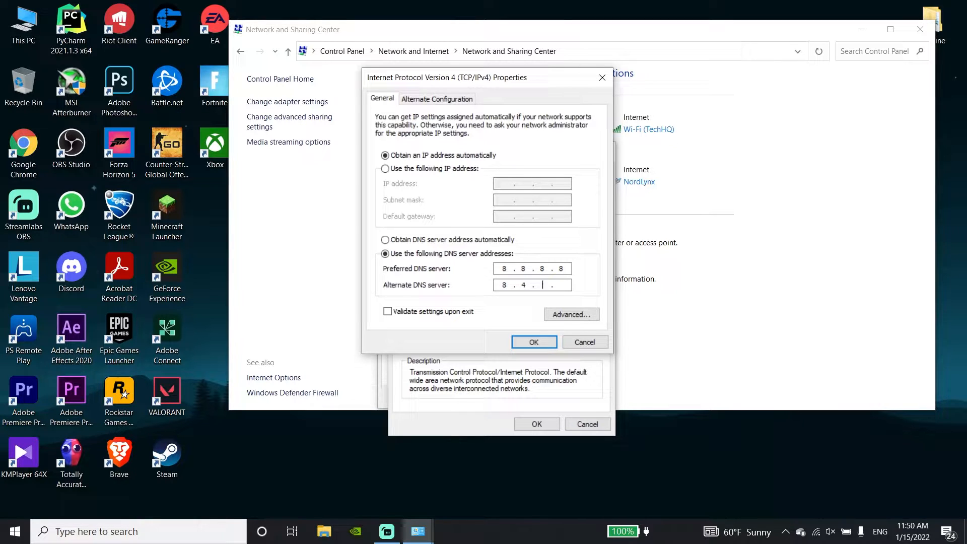
text(4.8)
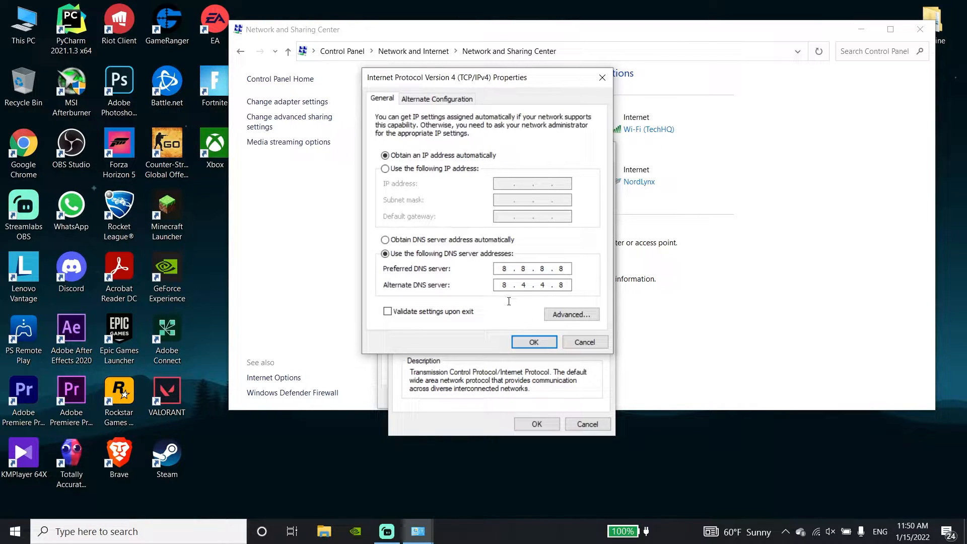
mouse_move(500, 314)
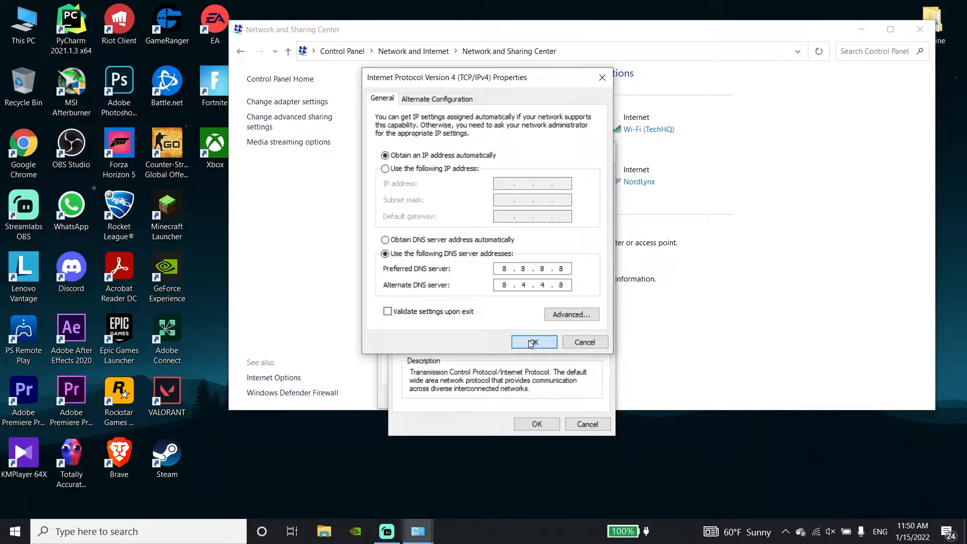
click(532, 341)
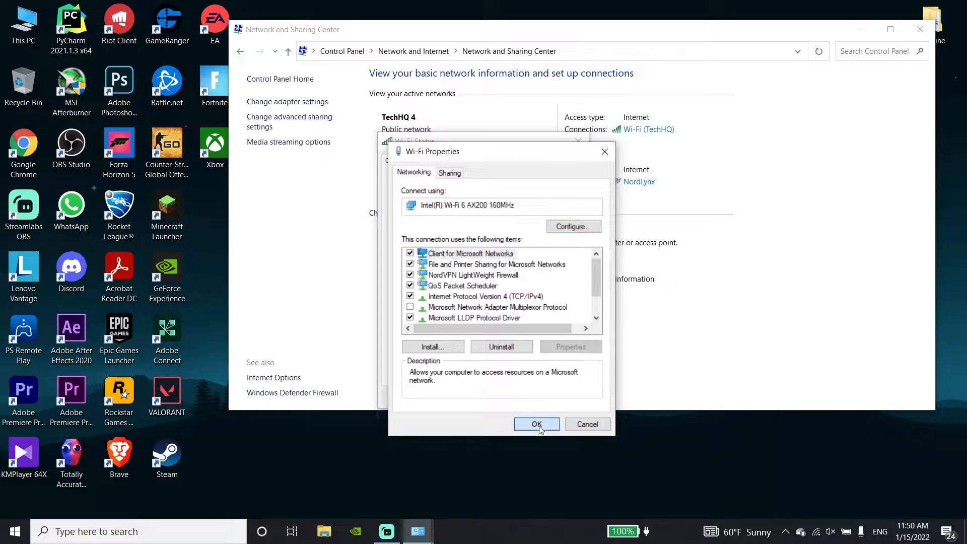
click(536, 423)
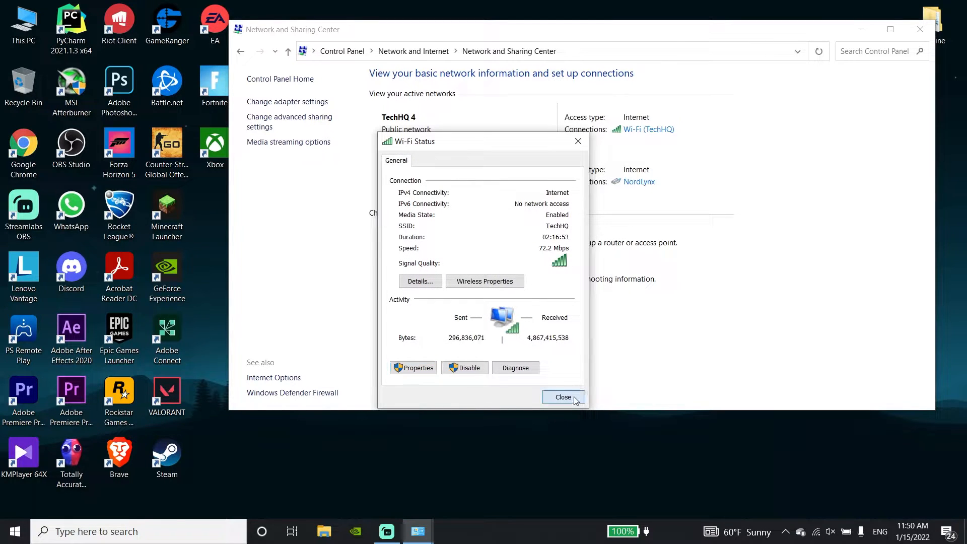
Step: Search for cmd and run Command Prompt as administrator
click(562, 397)
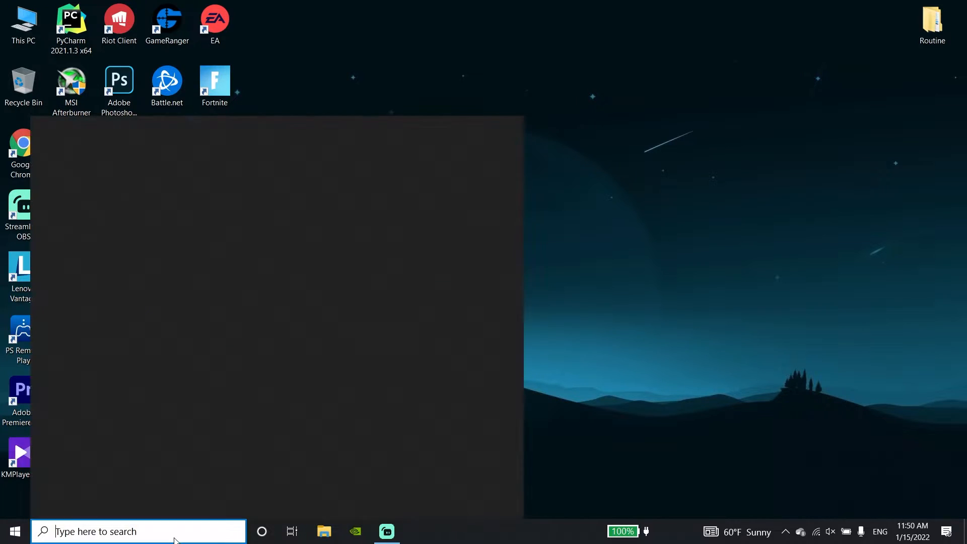
text(cmd)
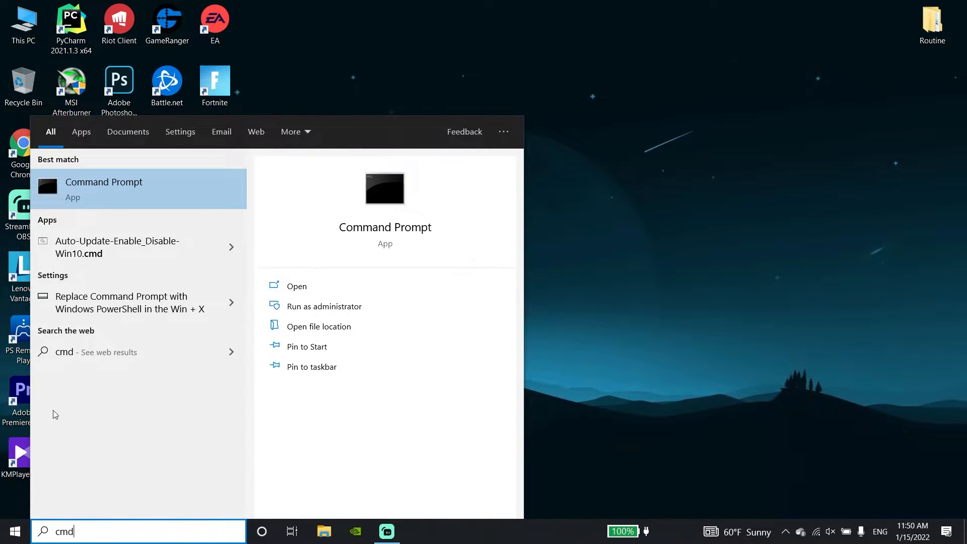
right_click(104, 188)
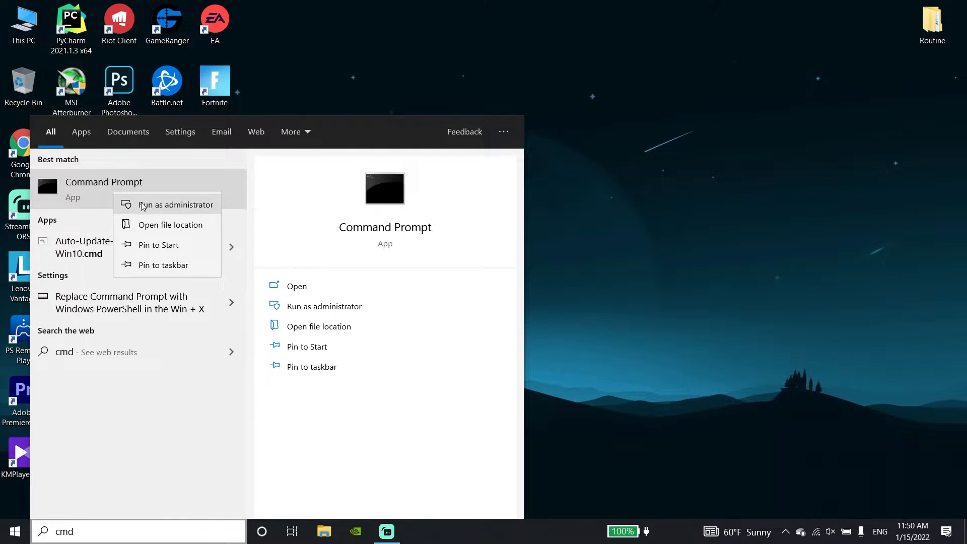
mouse_move(180, 214)
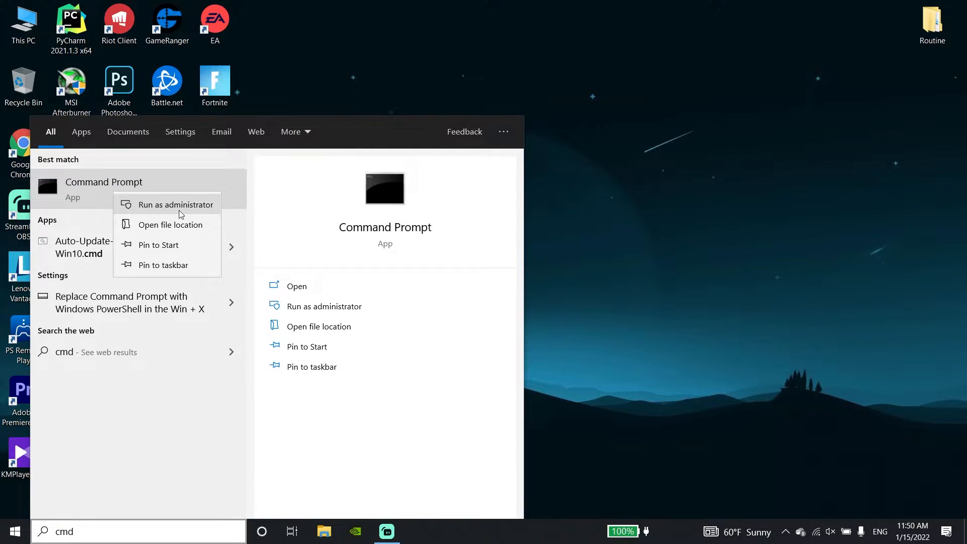
click(176, 204)
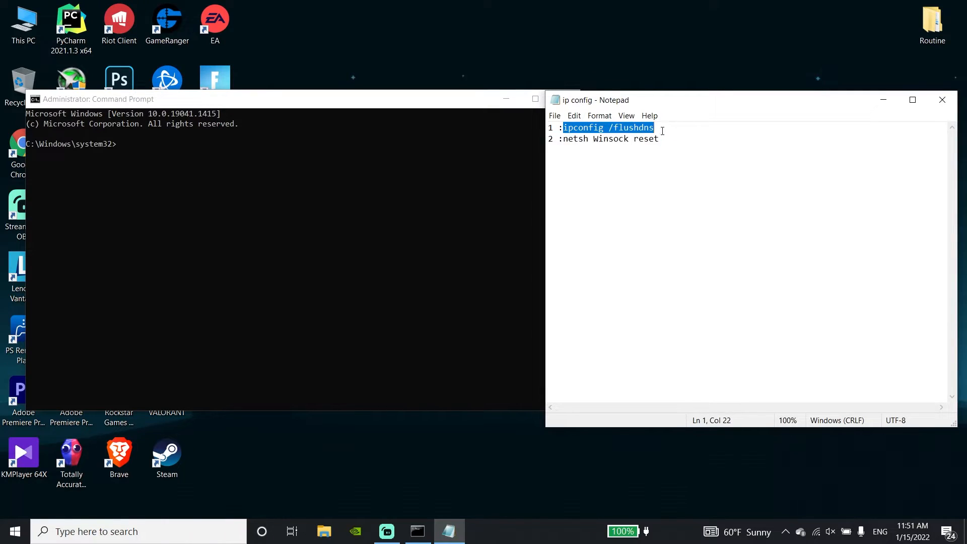
mouse_move(487, 99)
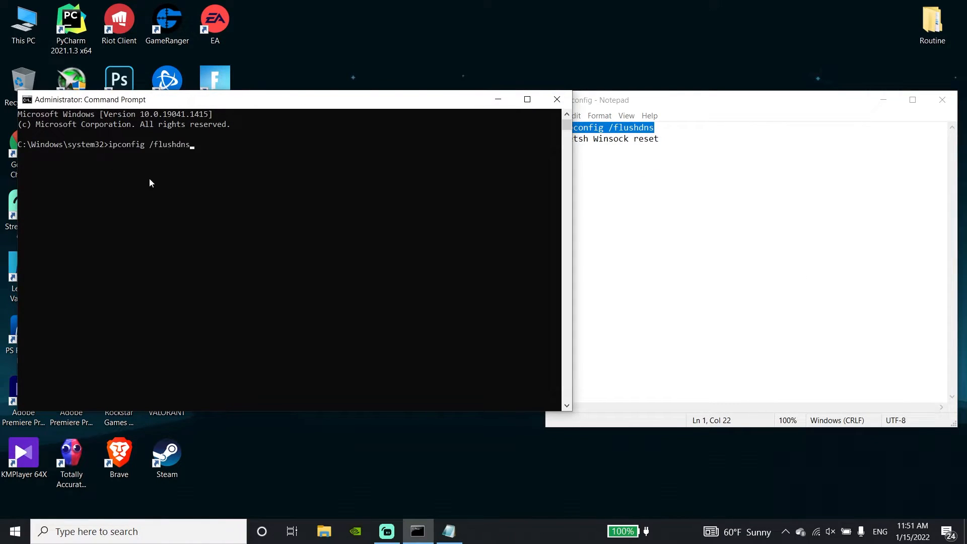
mouse_move(237, 215)
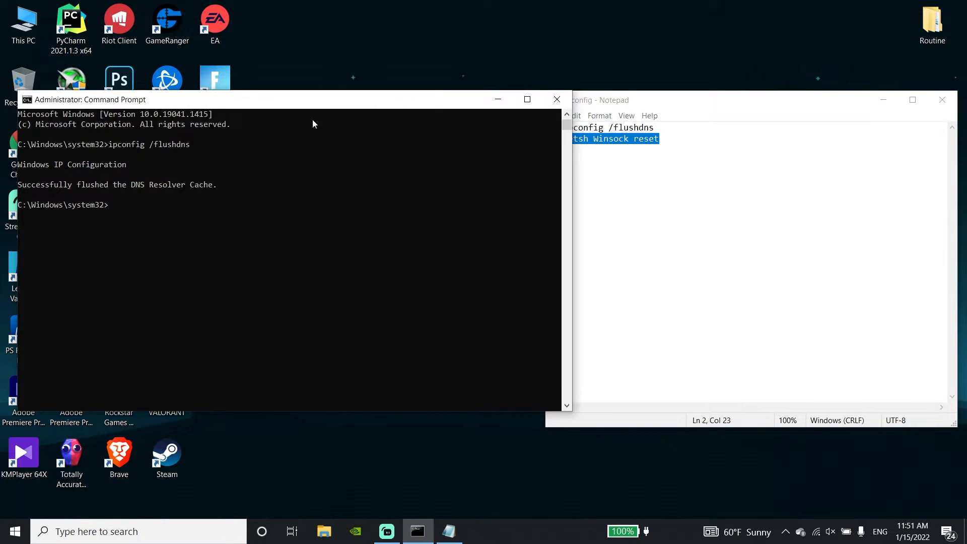
Step: Run netsh Winsock reset, then Exit and close the console window
text(netsh Winsock reset)
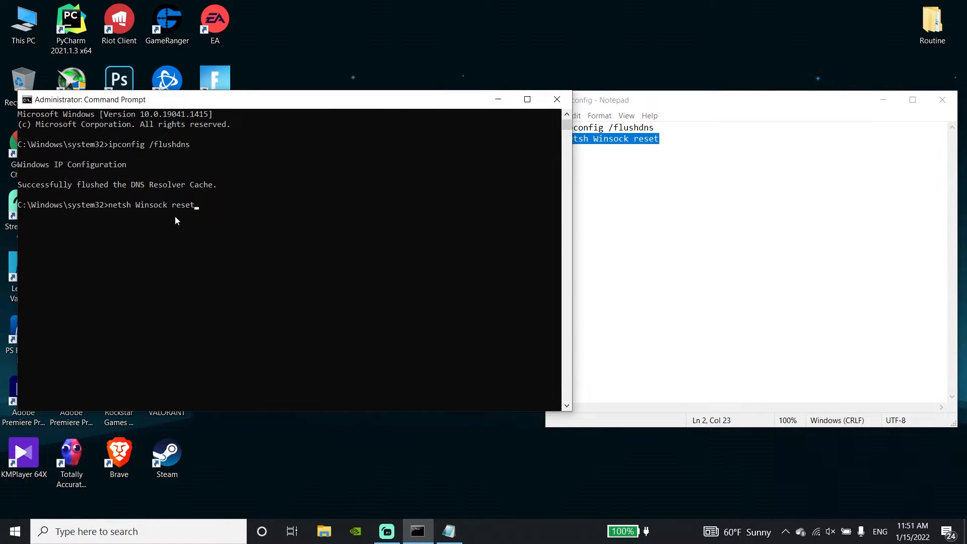
mouse_move(157, 227)
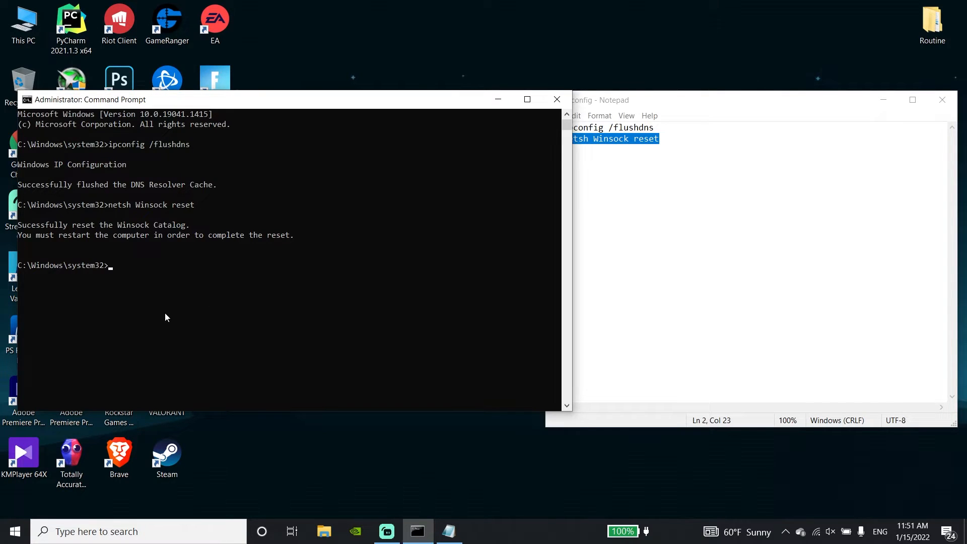
text(Ex)
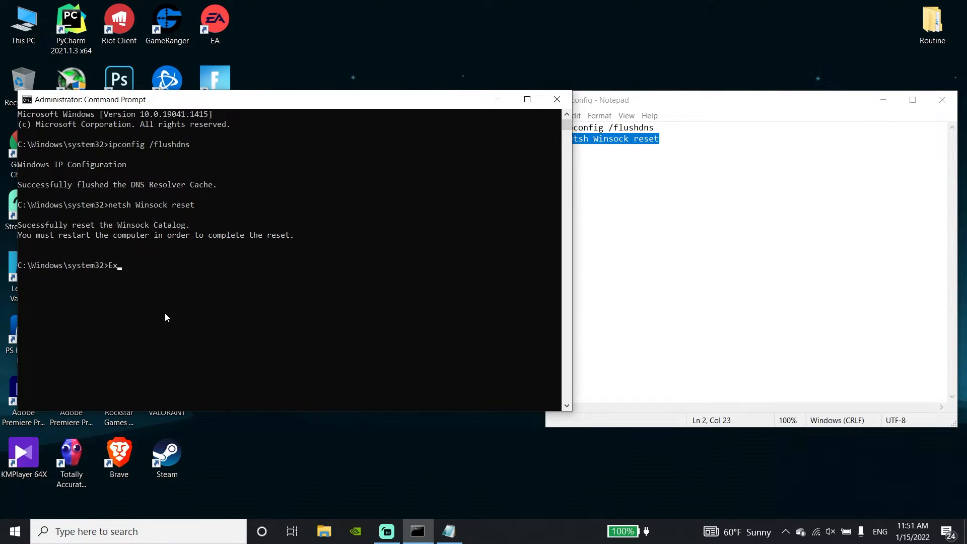
text(it)
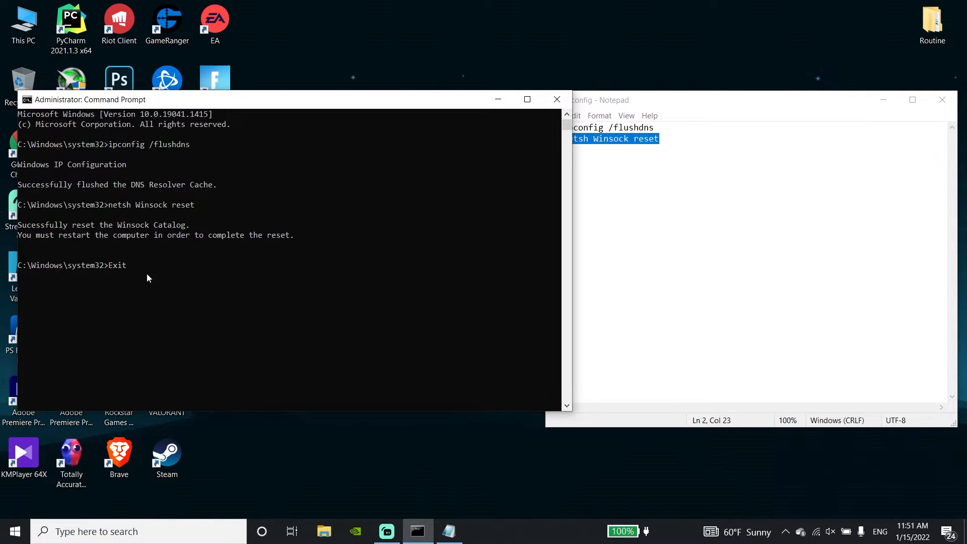
mouse_move(127, 304)
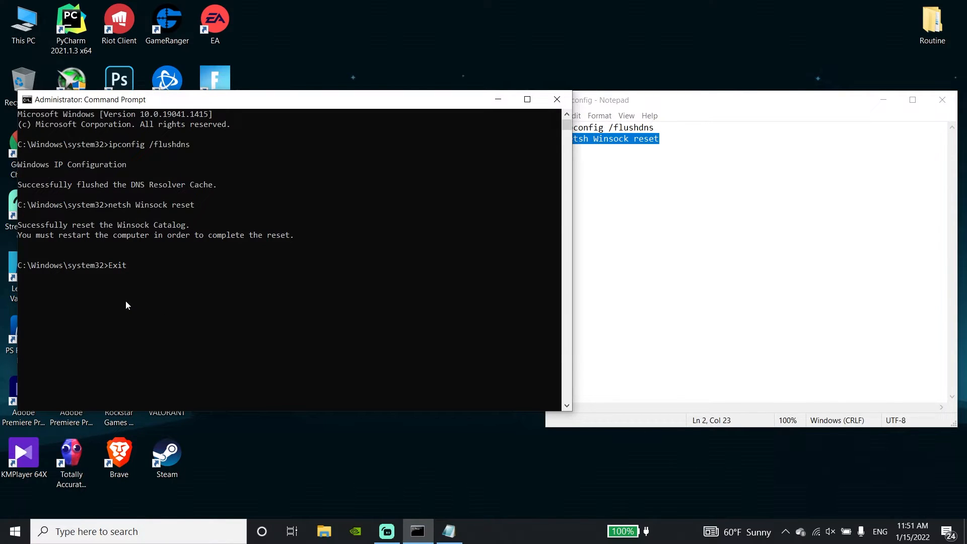
click(556, 99)
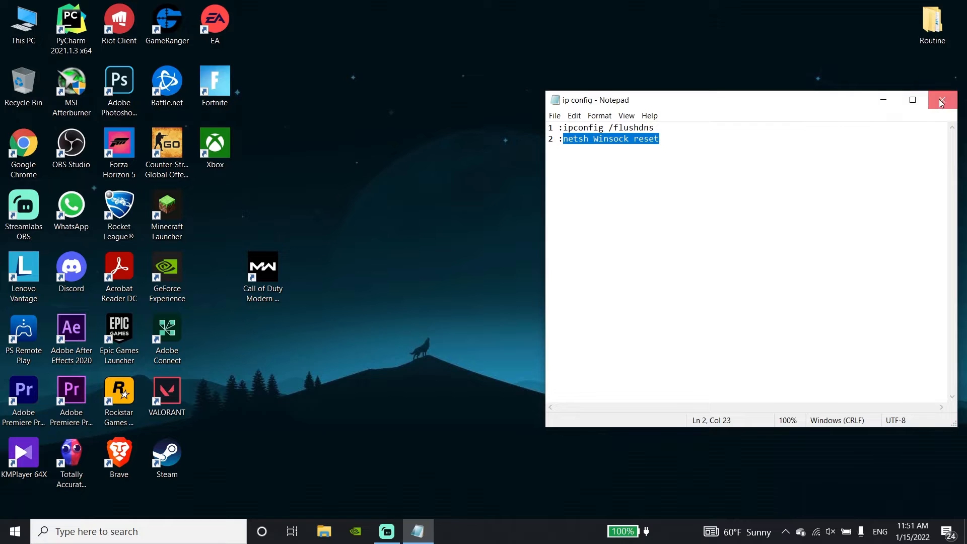
Step: Close Notepad and bring up Start's power options for a restart
click(941, 100)
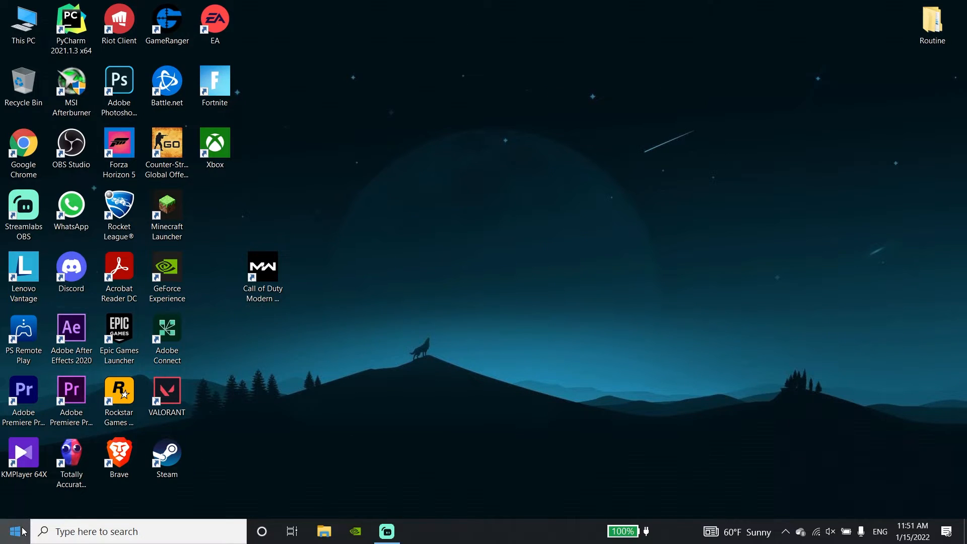
click(11, 531)
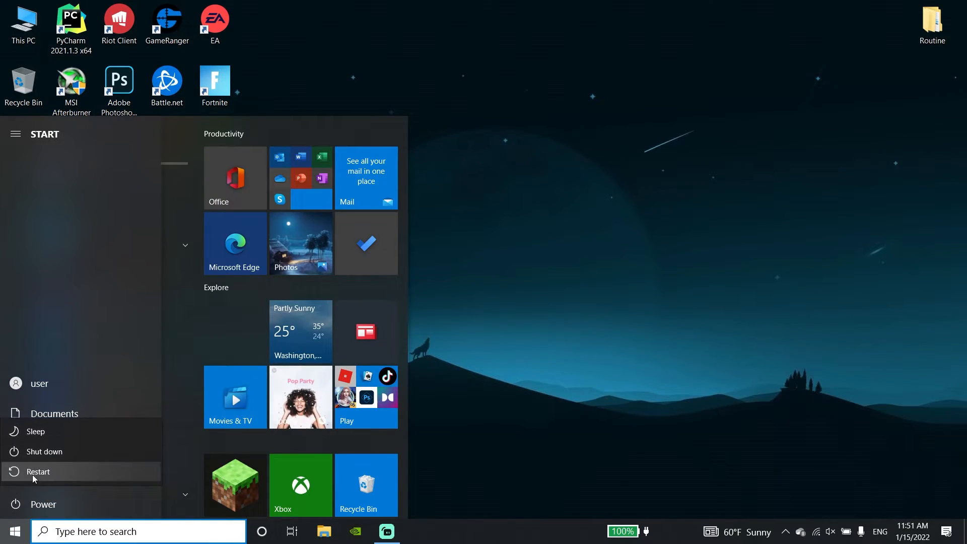
mouse_move(37, 472)
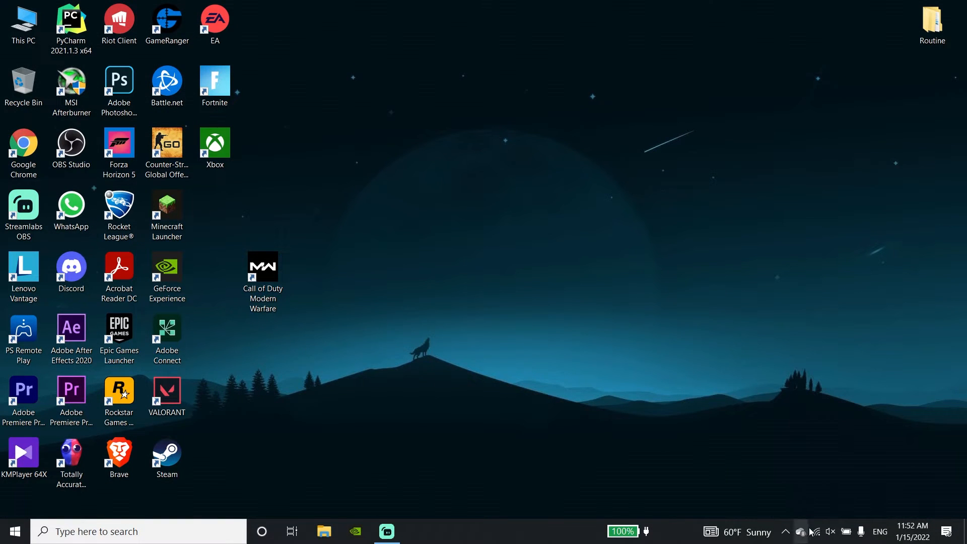
click(816, 531)
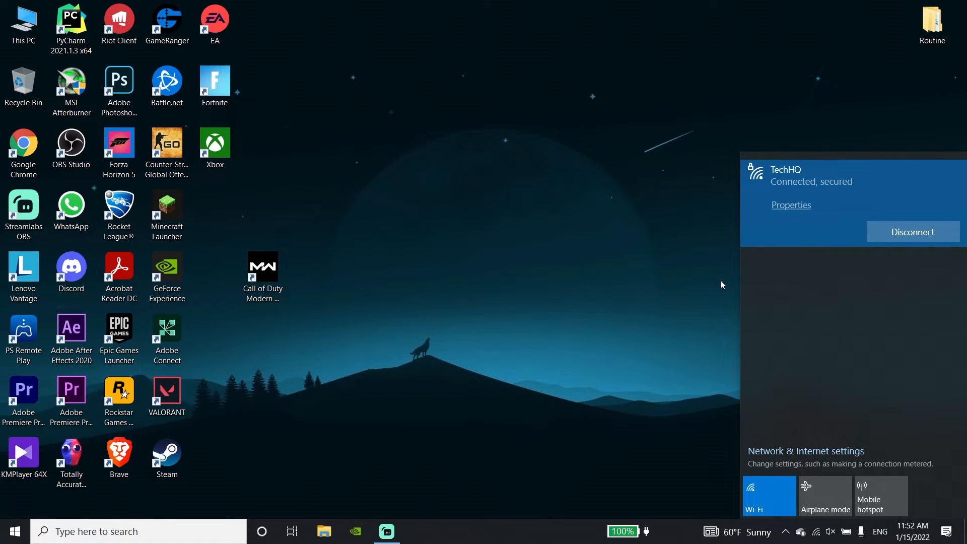
click(333, 225)
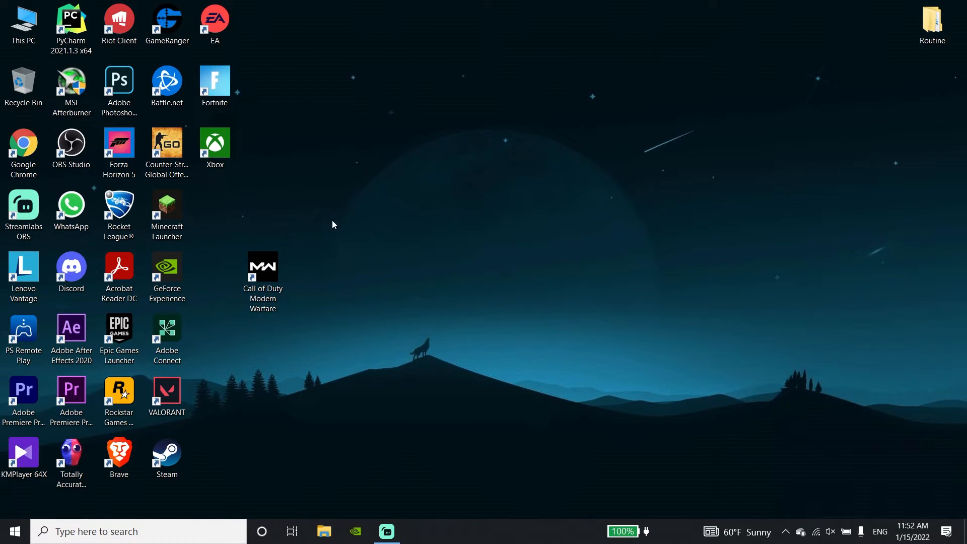
click(261, 275)
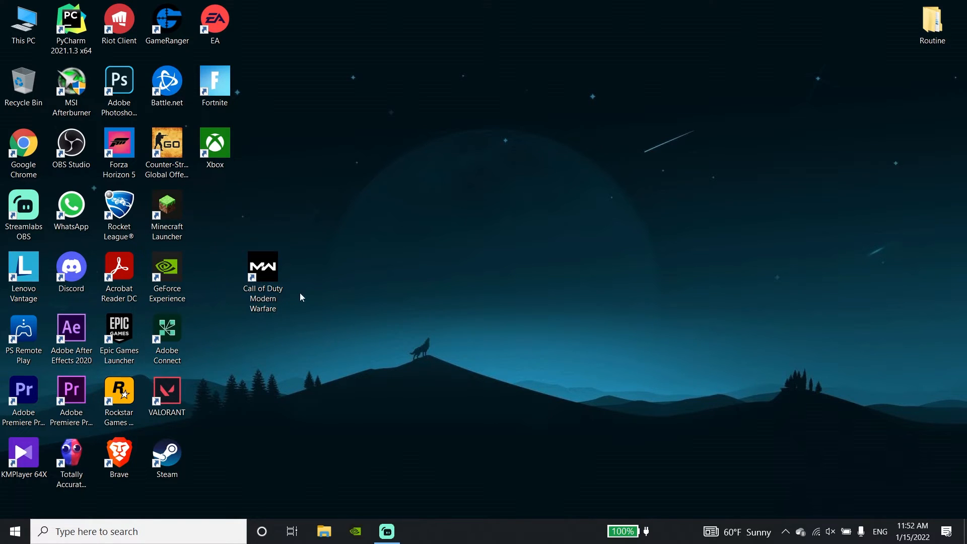
mouse_move(401, 331)
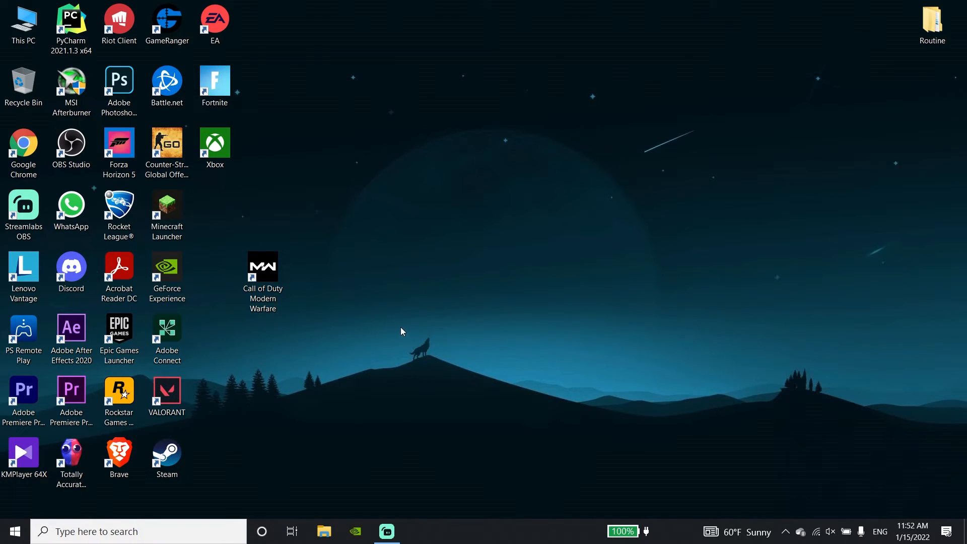
mouse_move(354, 307)
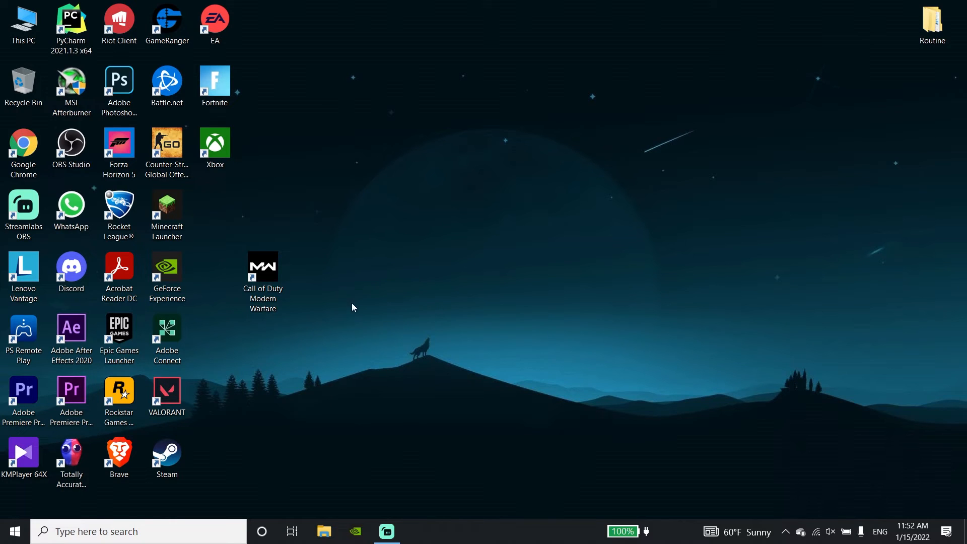
mouse_move(371, 319)
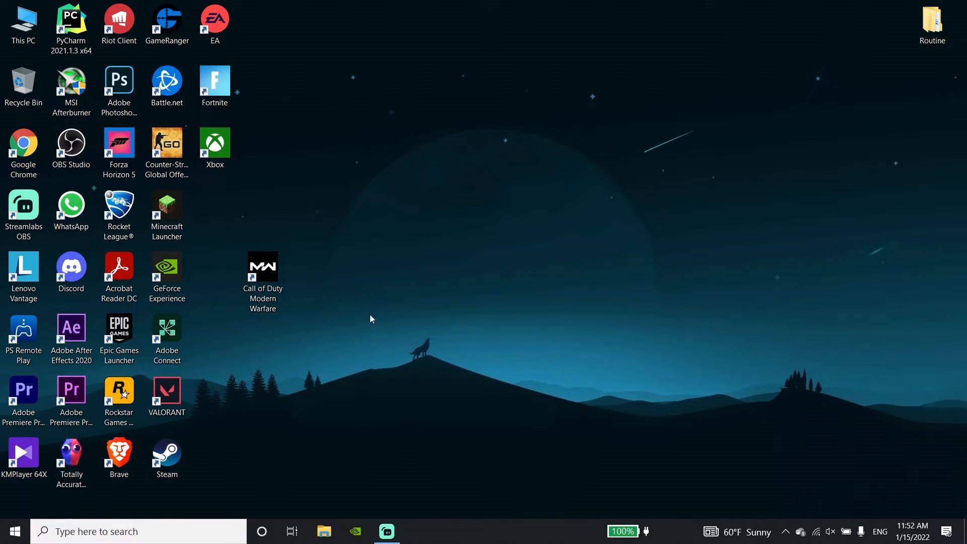